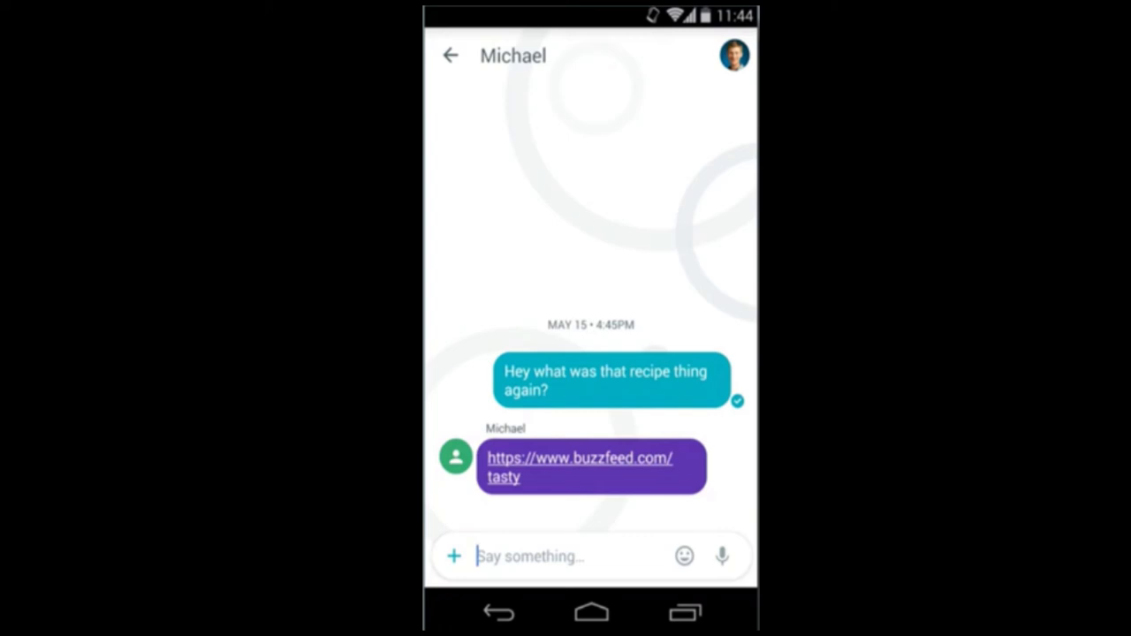
# Step: Open Michael's buzzfeed.com/tasty link to view the Spatchcocked Grilled Chicken recipe
pyautogui.click(579, 468)
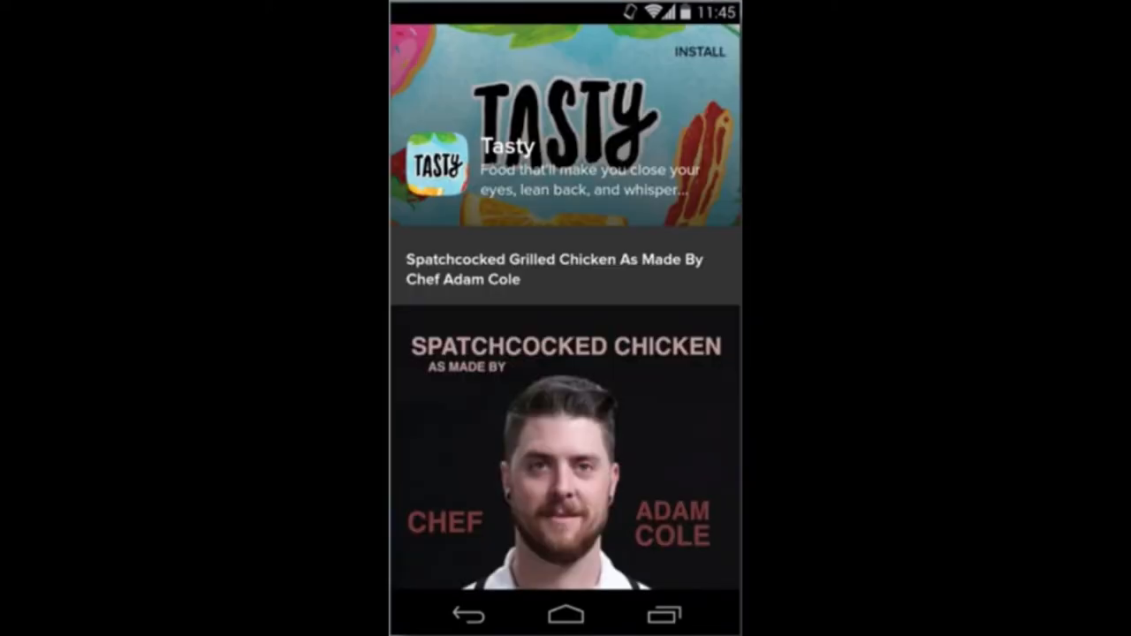